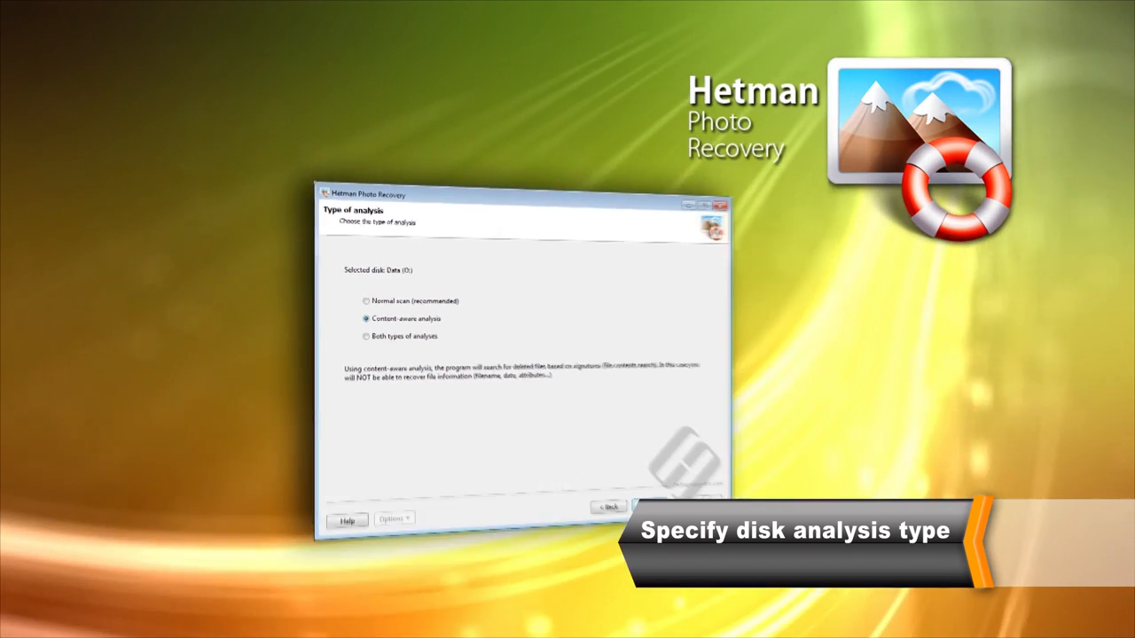
Continue with content-aware analysis to reach the additional file search criteria page.
left_click(607, 507)
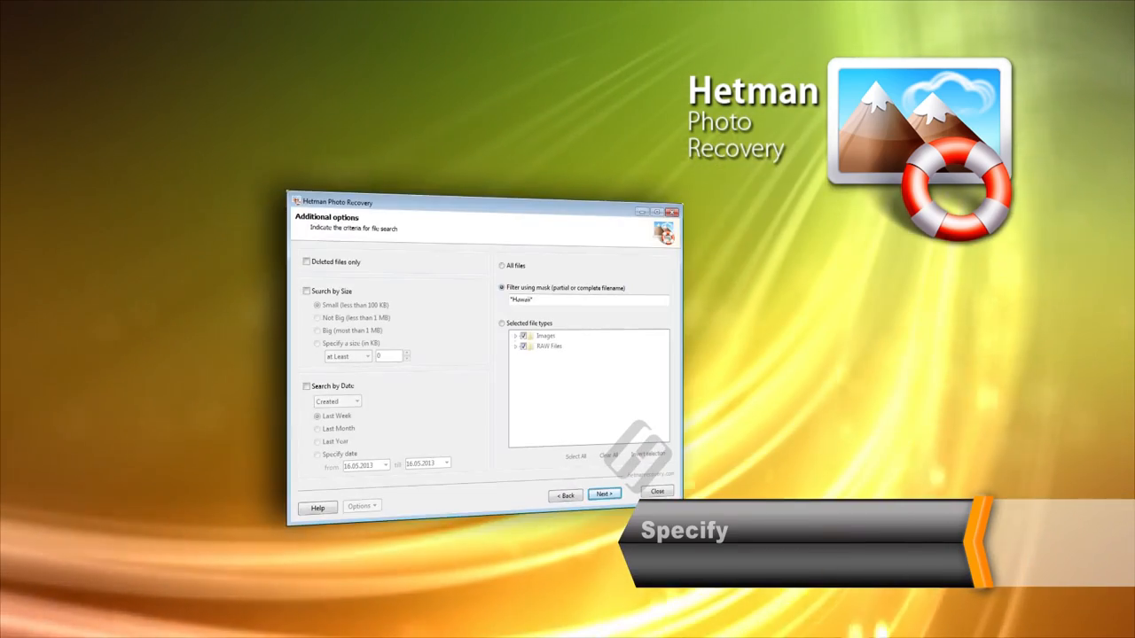